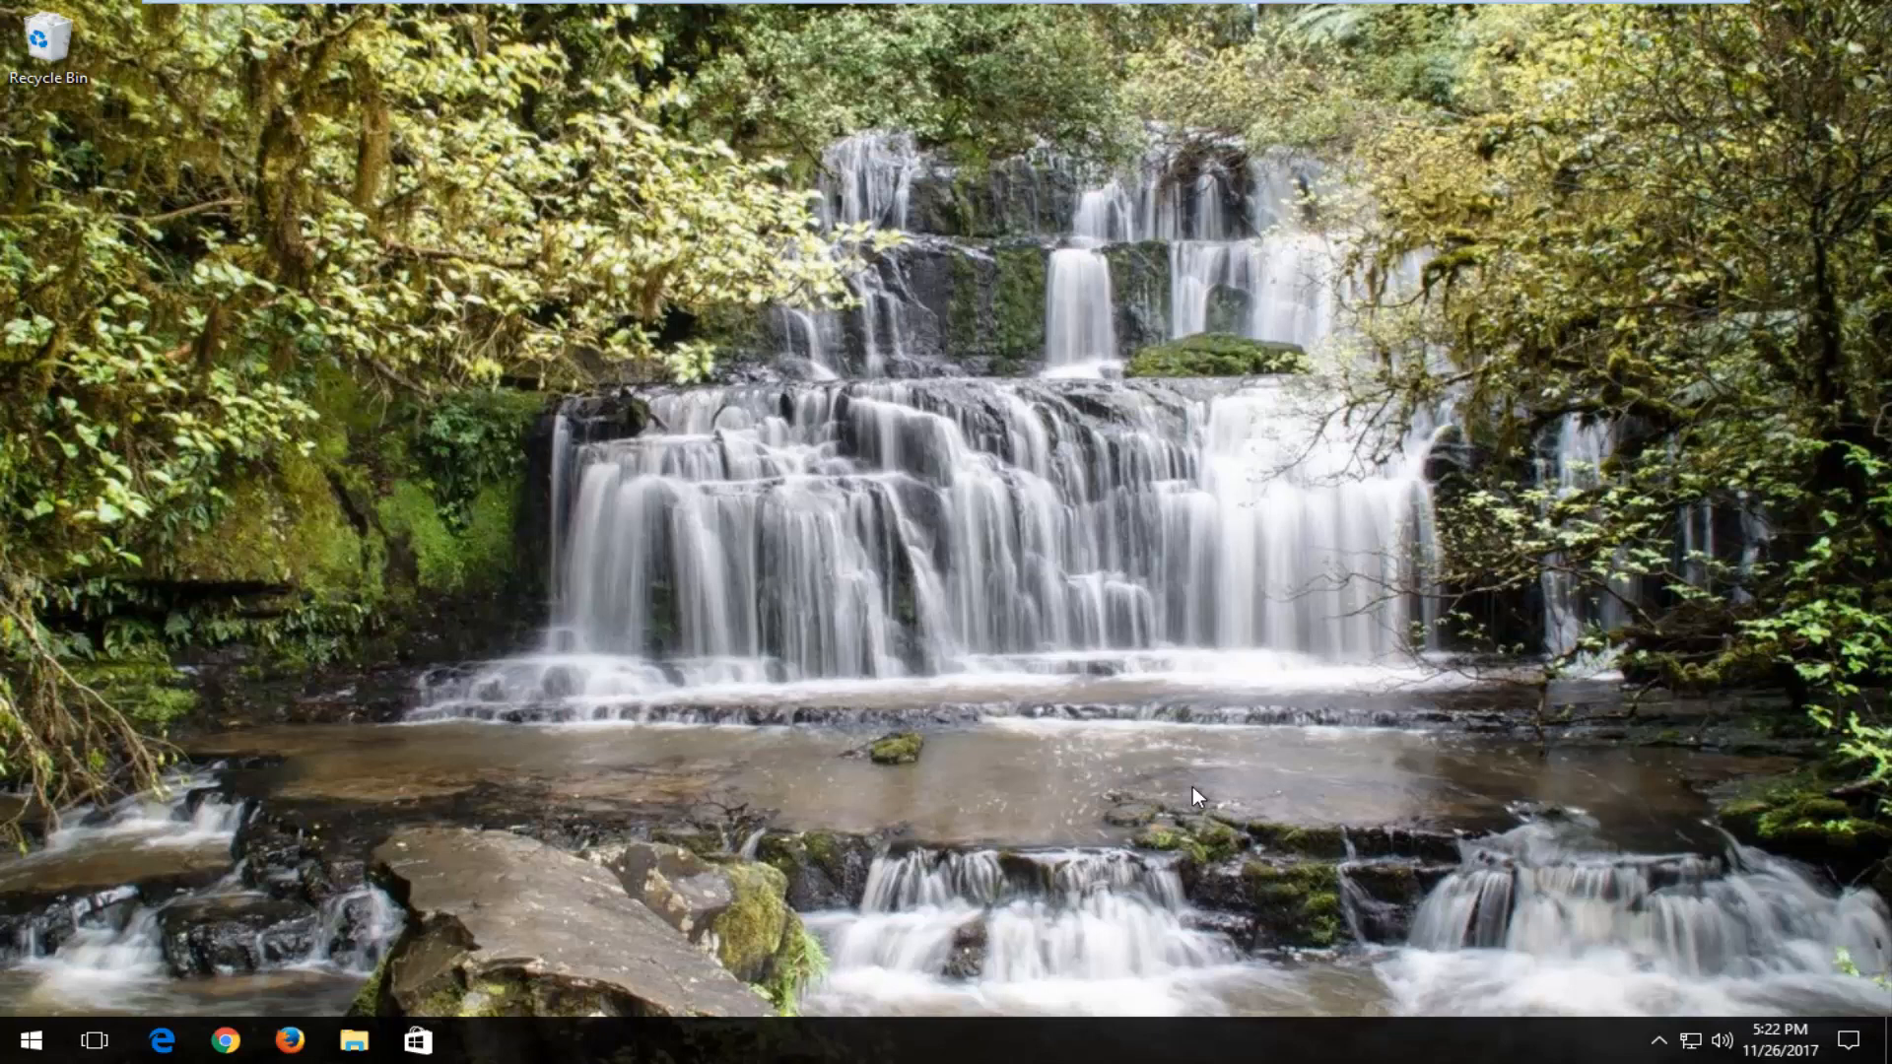
# Search the Start menu for 'system restore' and open the Create a restore point result.
pyautogui.click(24, 1038)
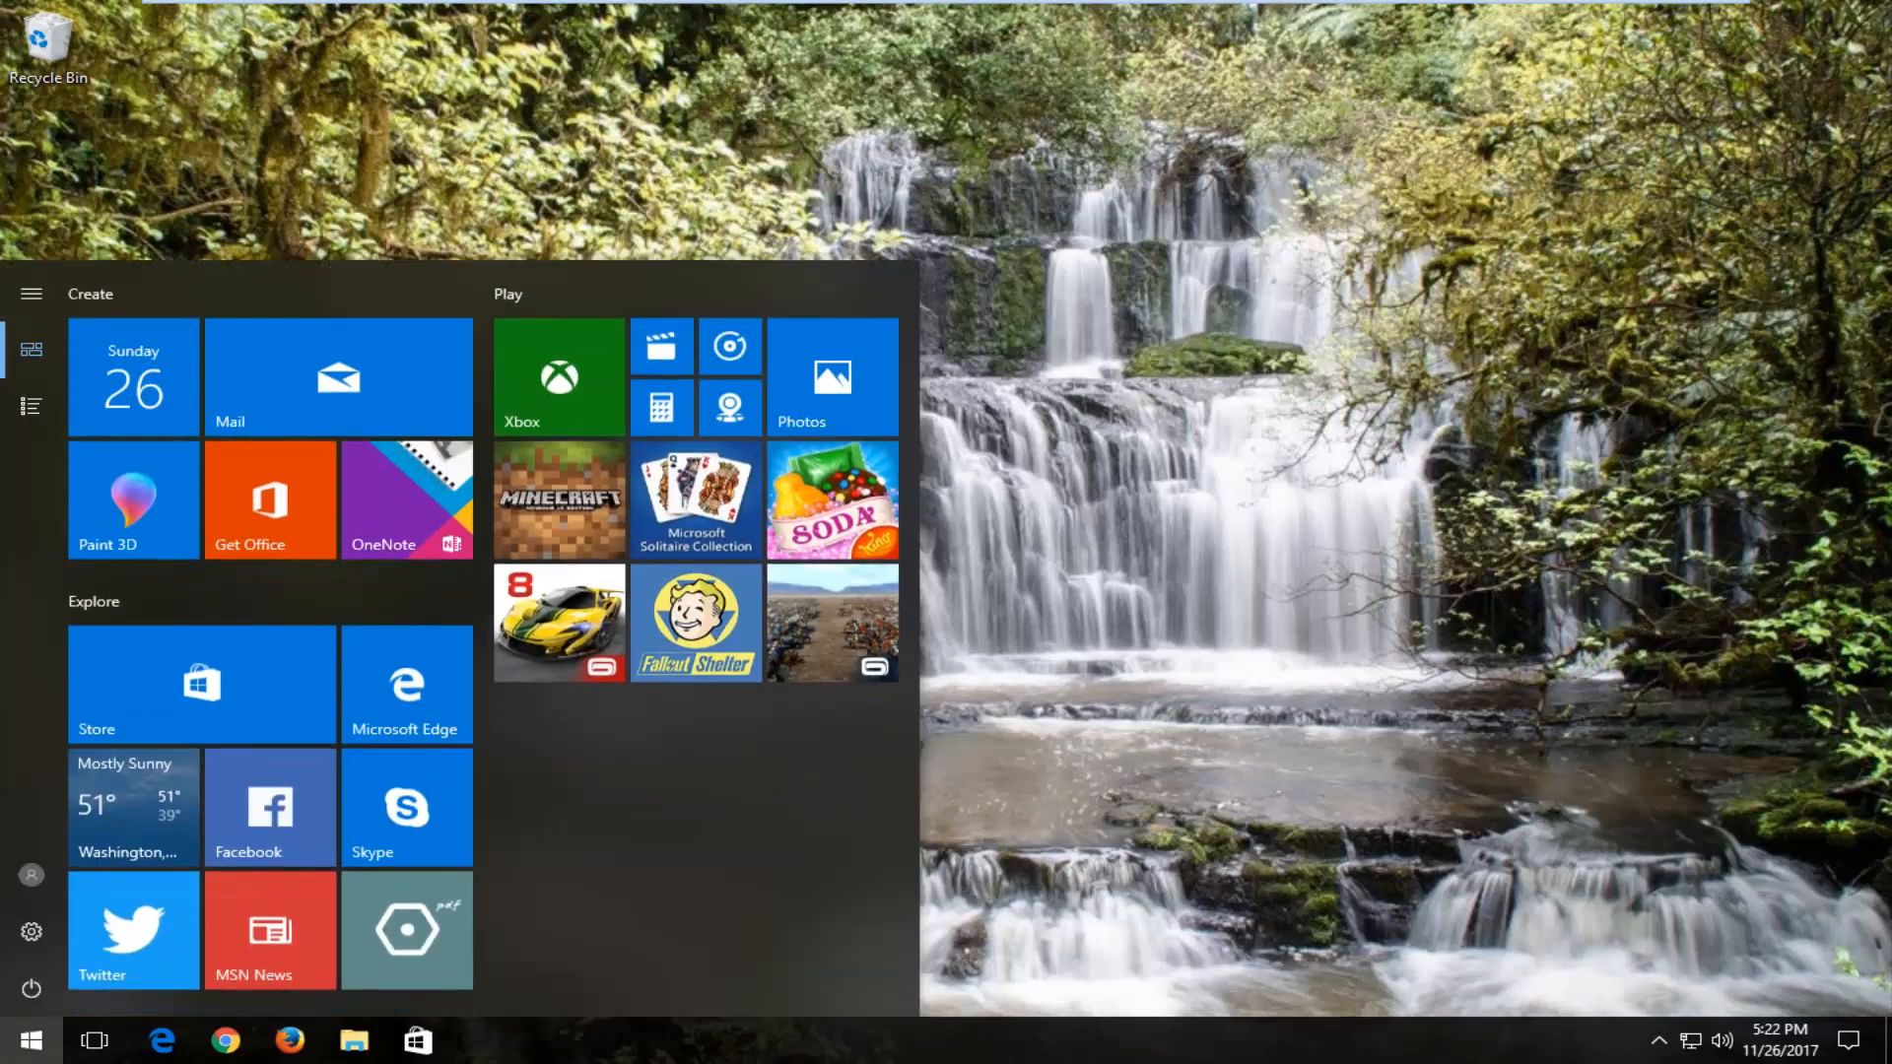
pyautogui.write('system restore')
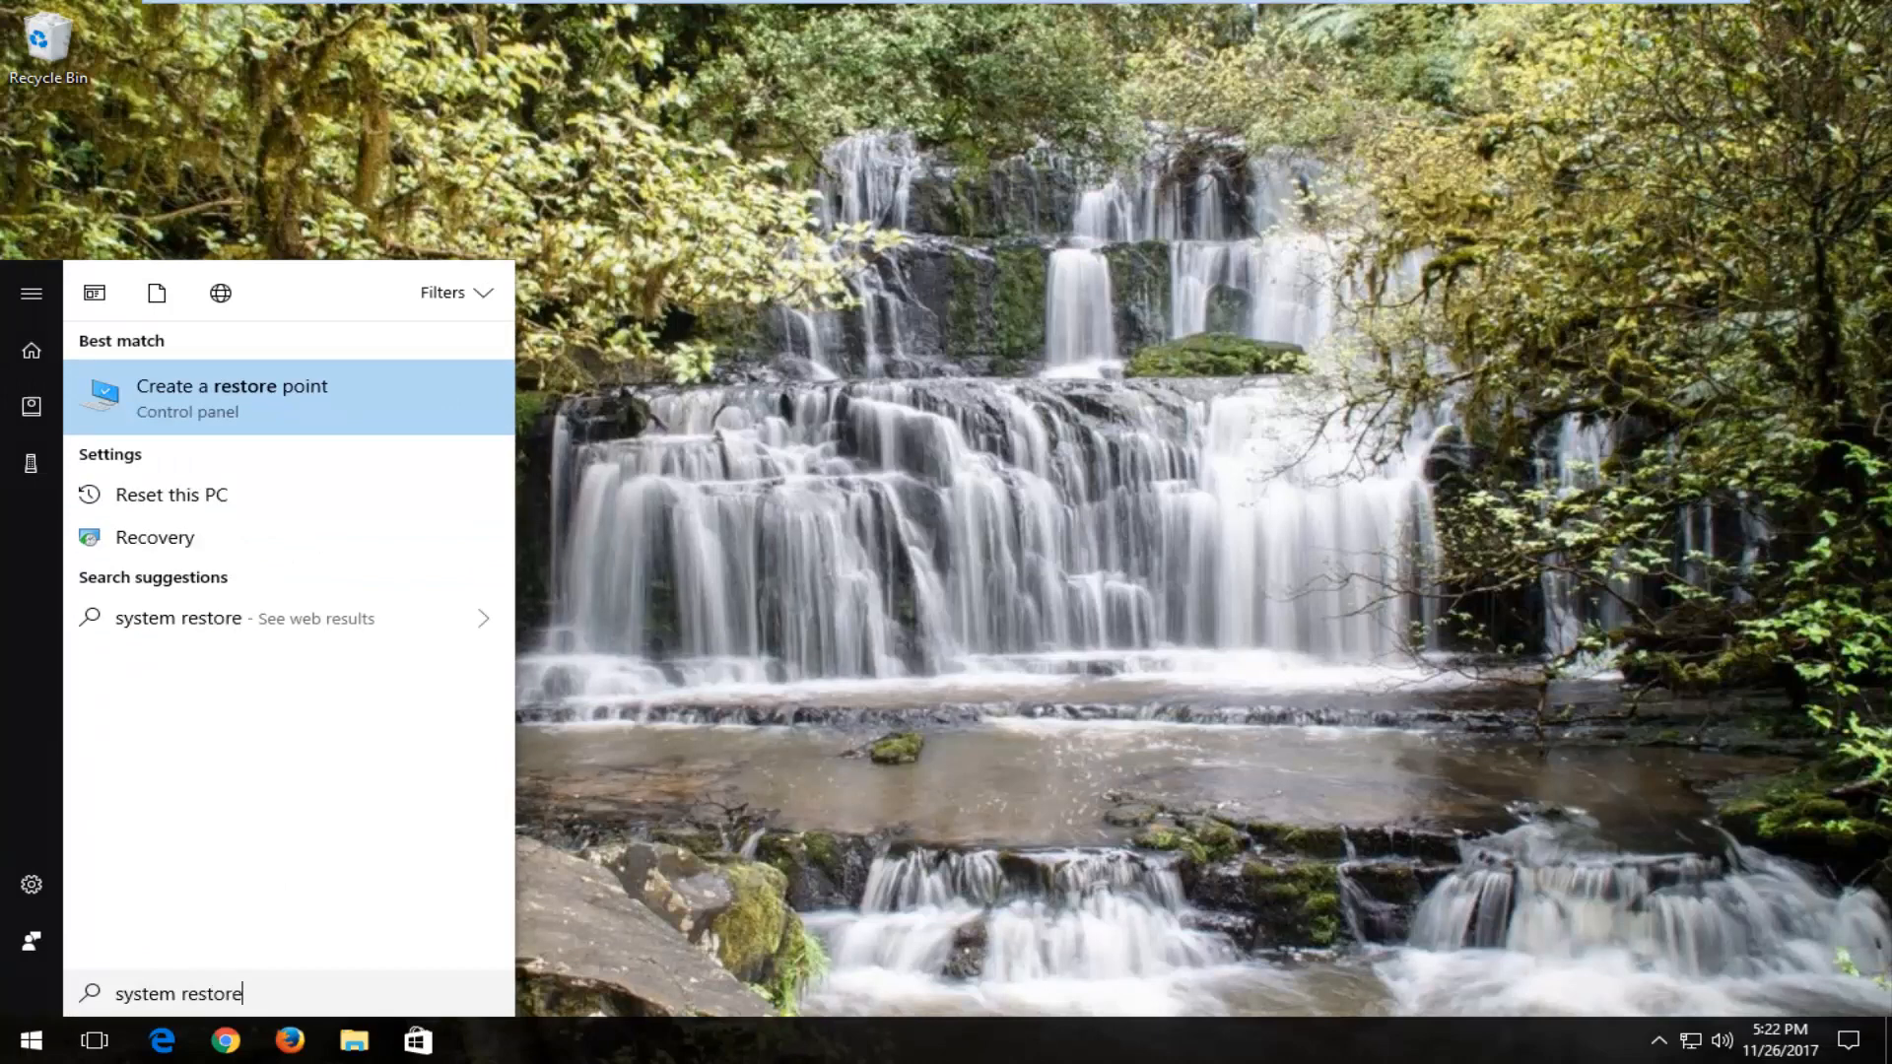
pyautogui.moveTo(254, 422)
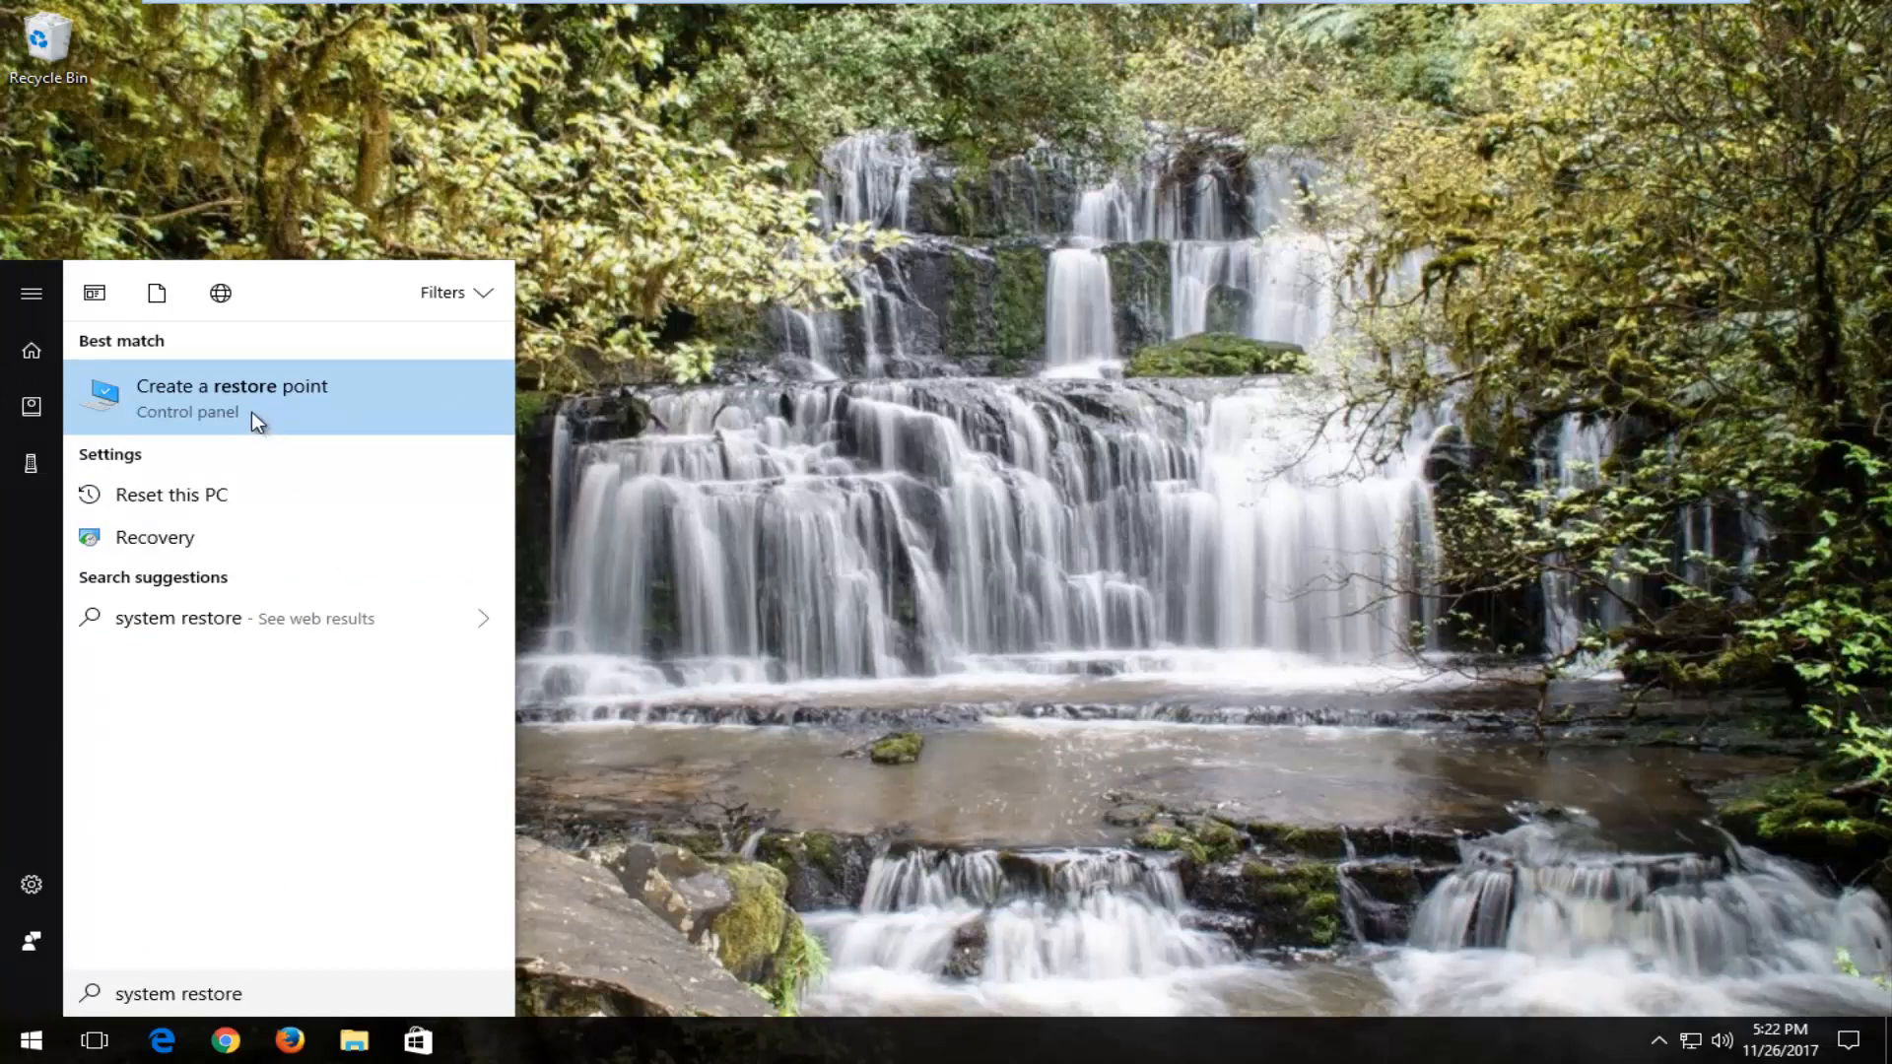
pyautogui.click(233, 398)
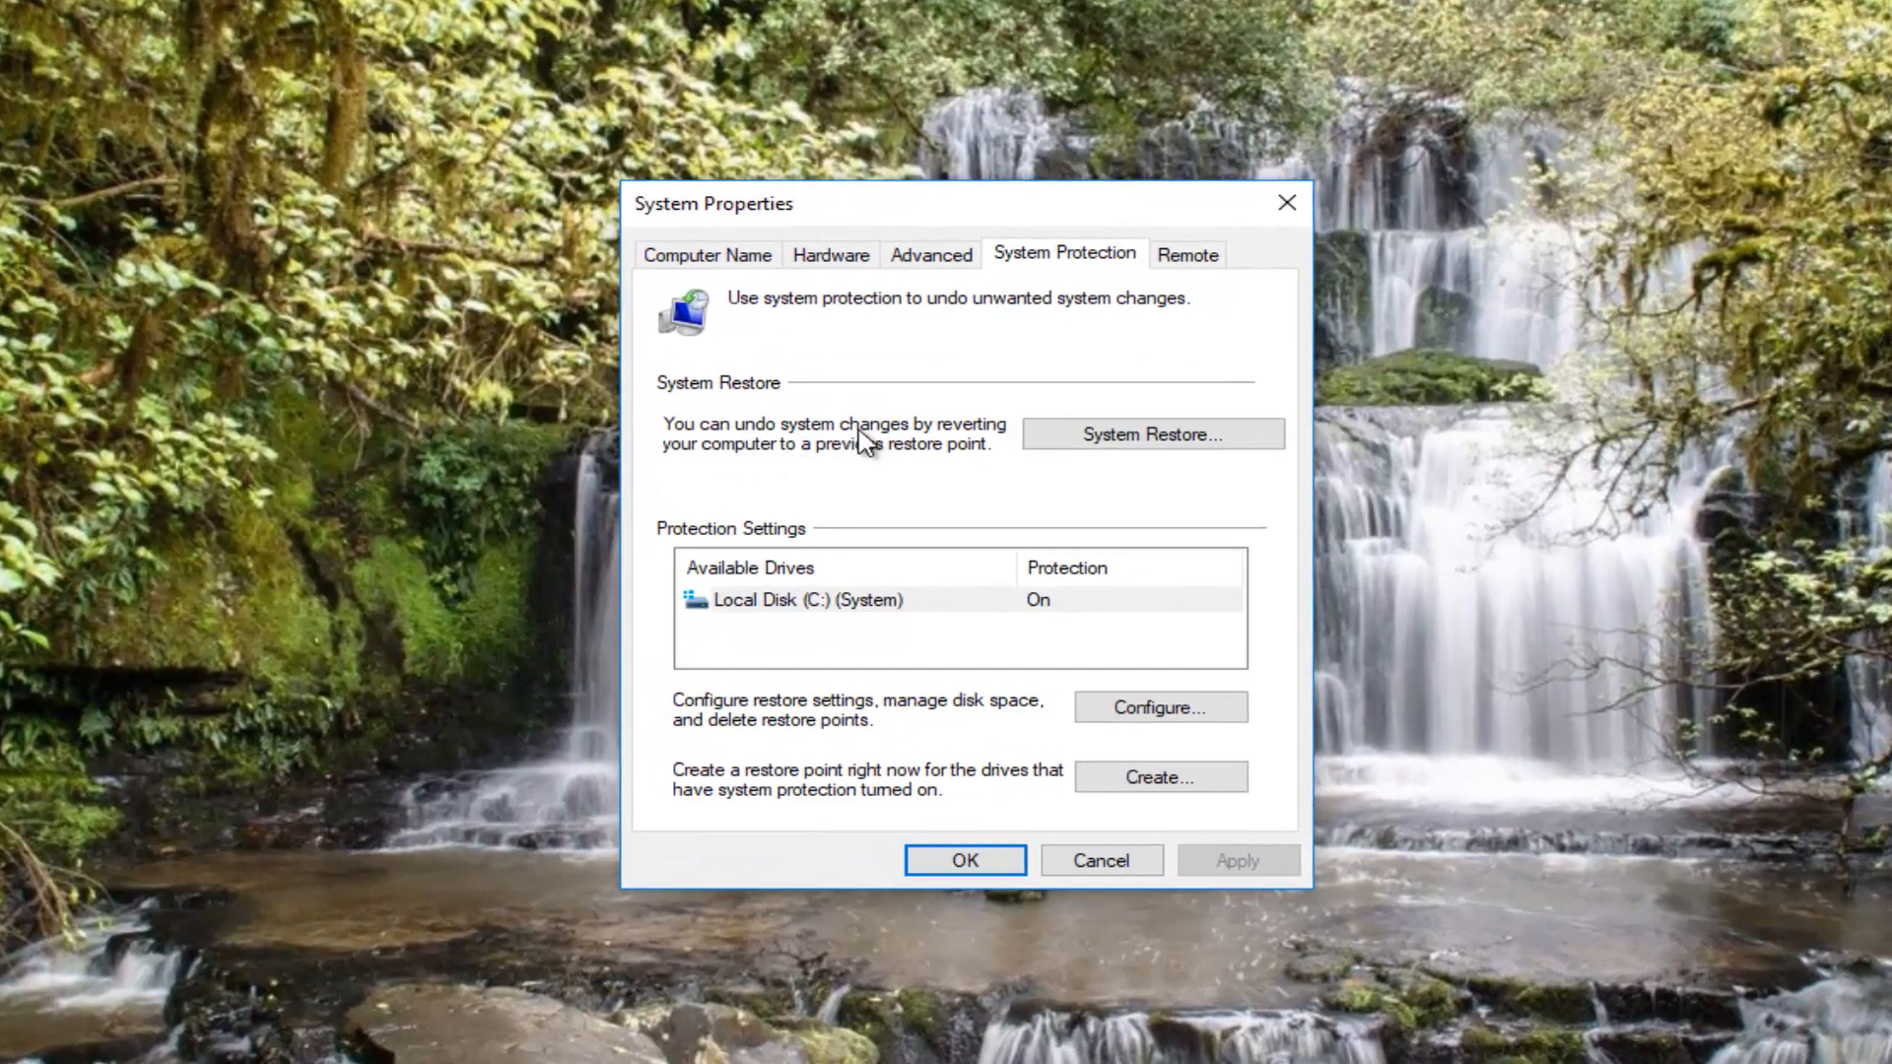
pyautogui.moveTo(842, 463)
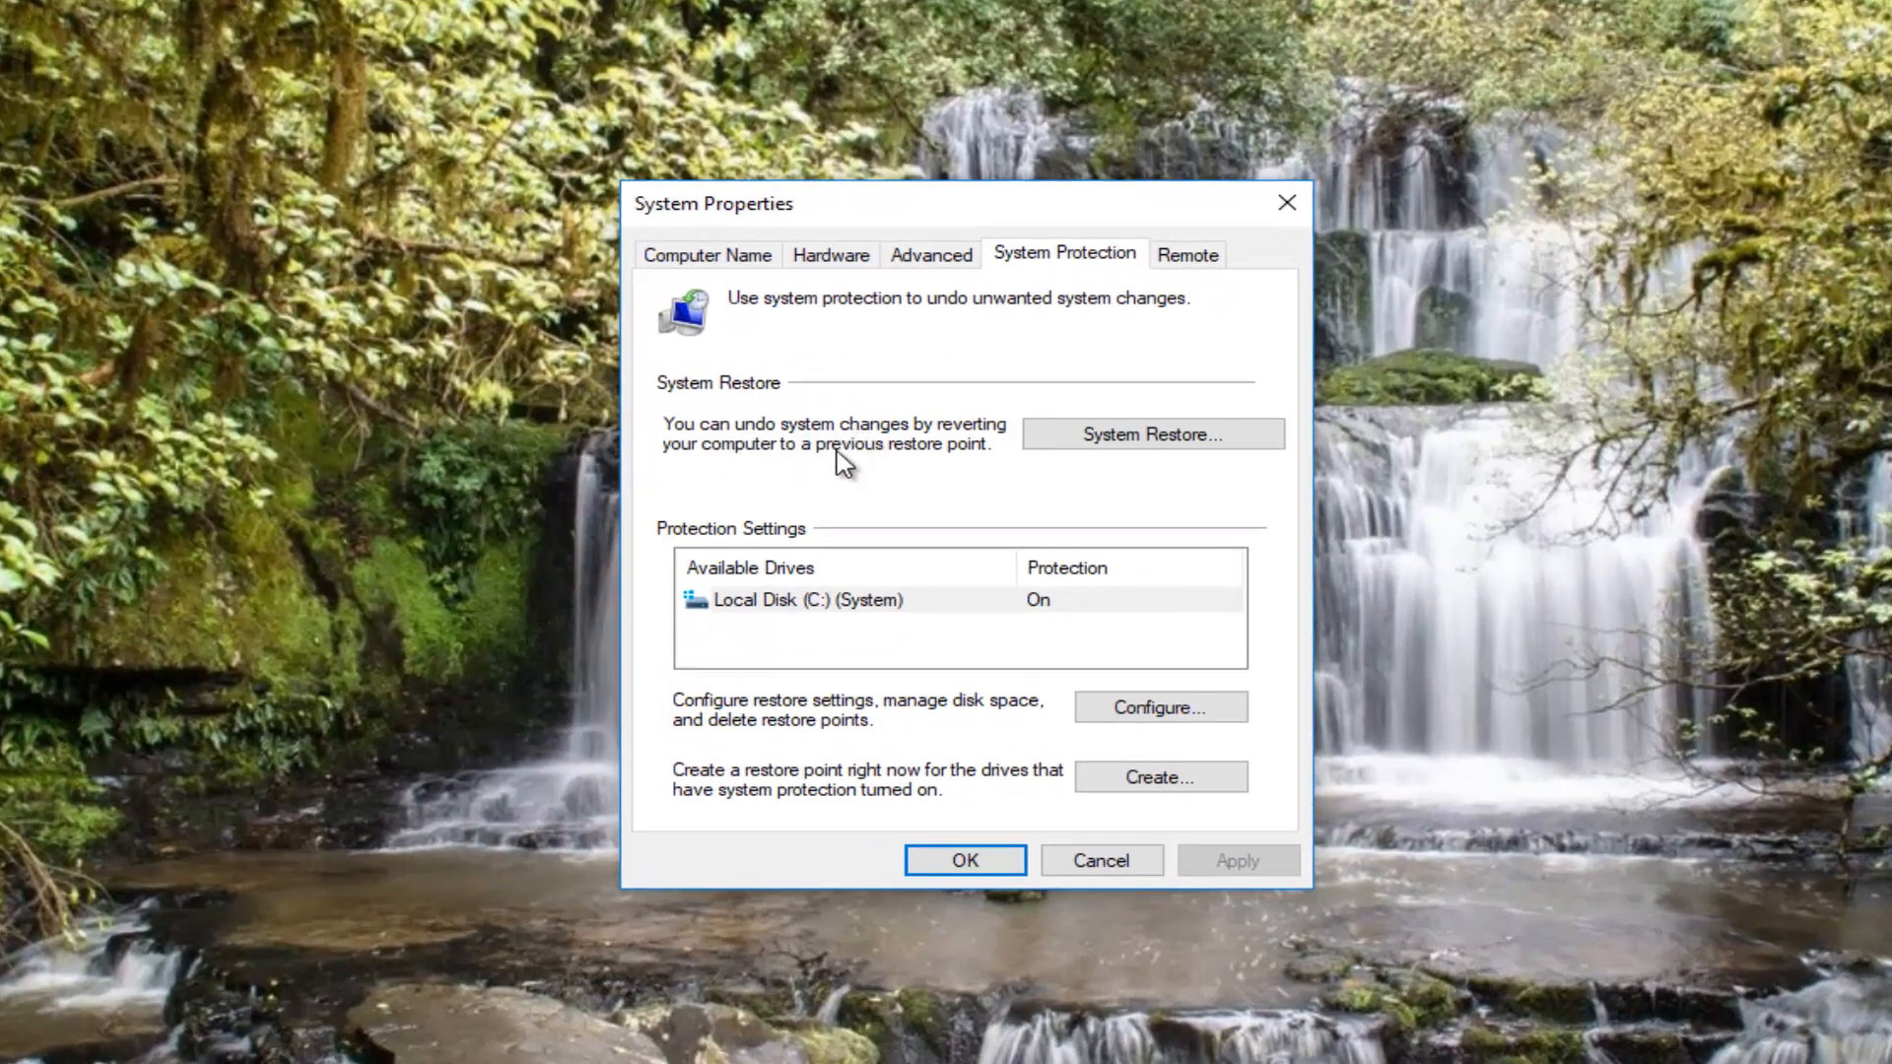
pyautogui.moveTo(1149, 434)
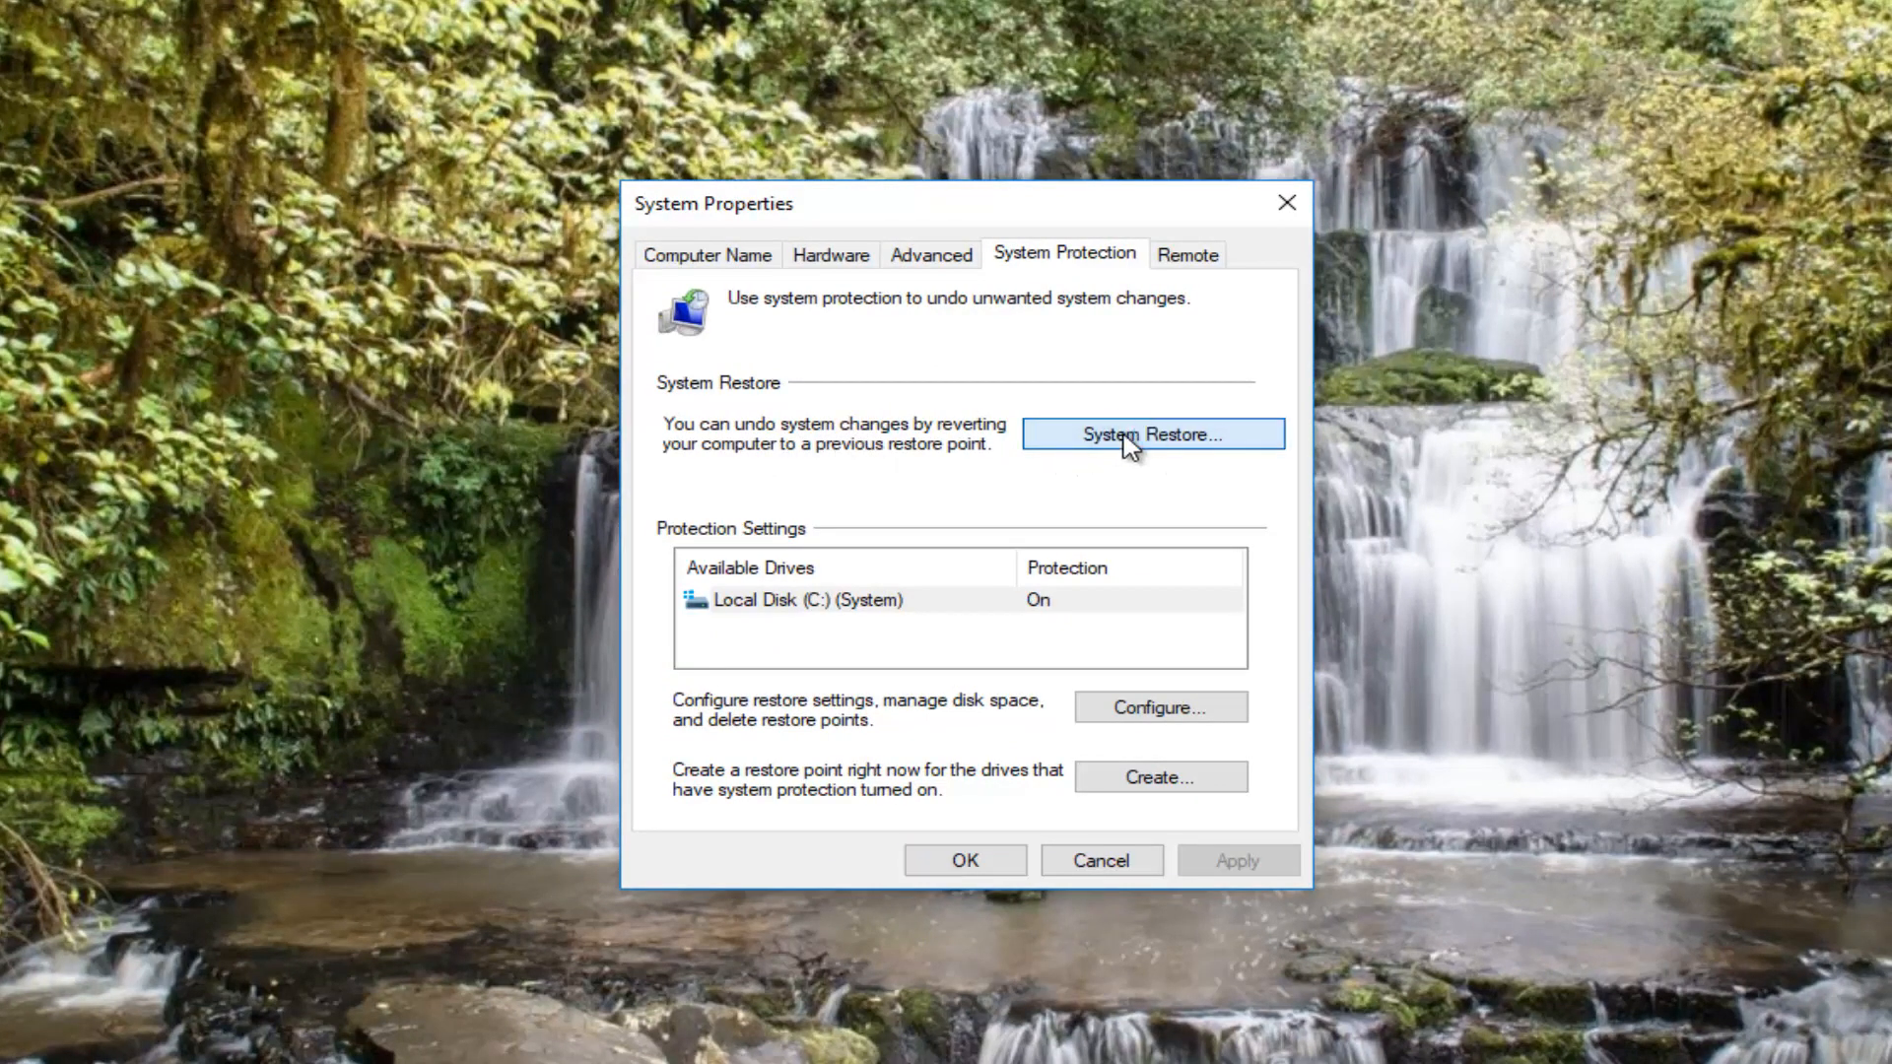
# Launch the System Restore wizard from the System Protection settings.
pyautogui.click(1151, 433)
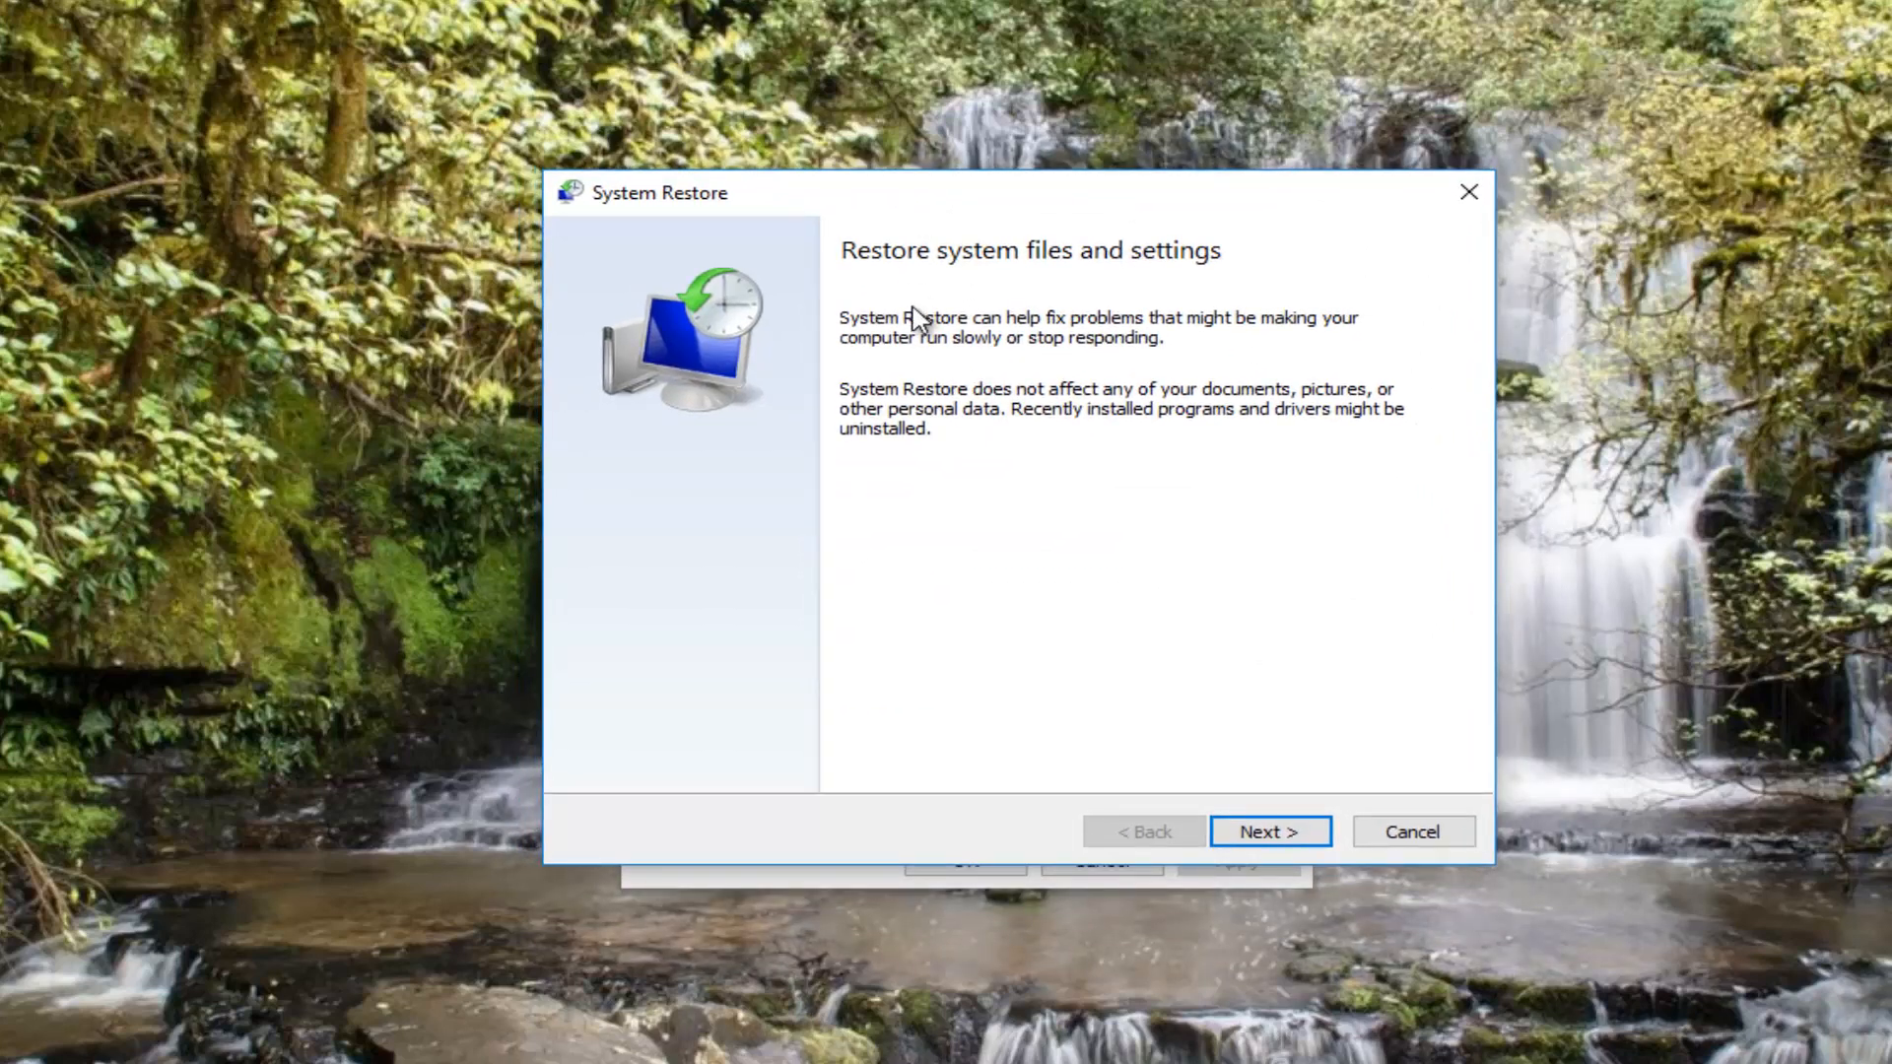
pyautogui.moveTo(928, 371)
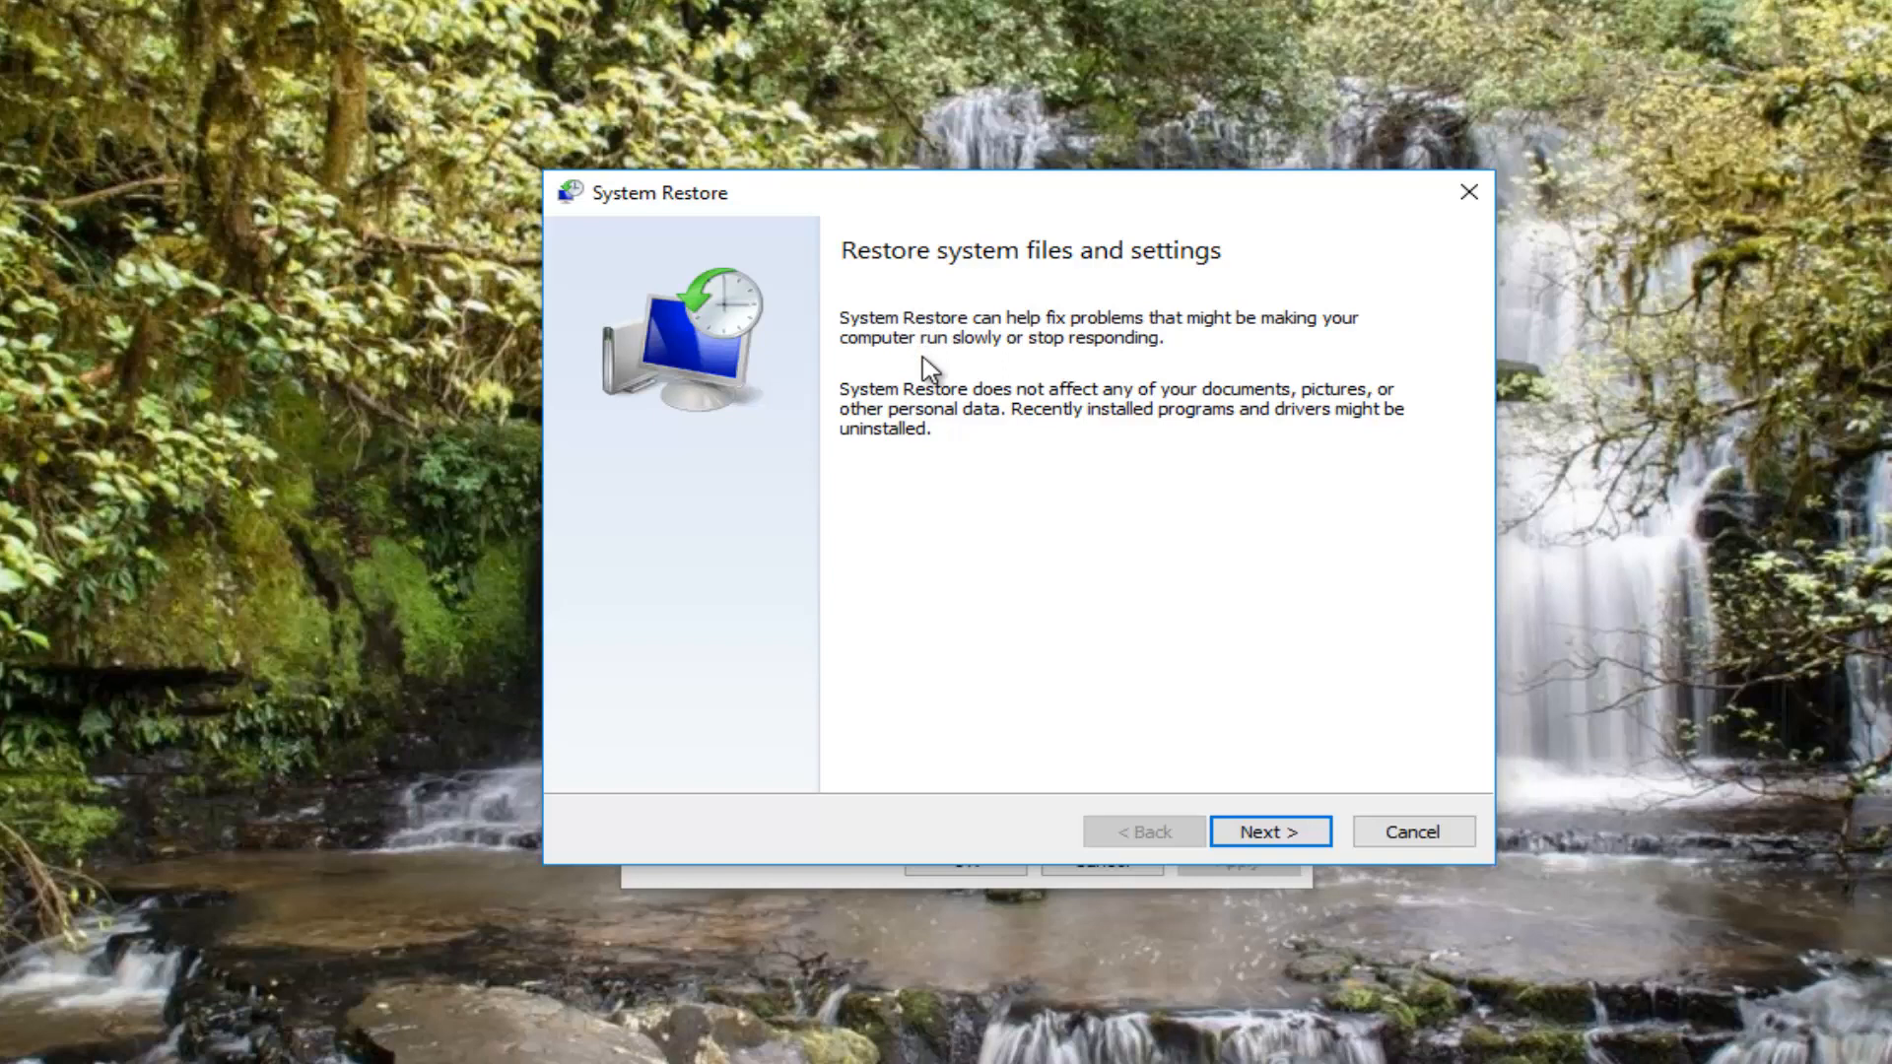
pyautogui.moveTo(995, 471)
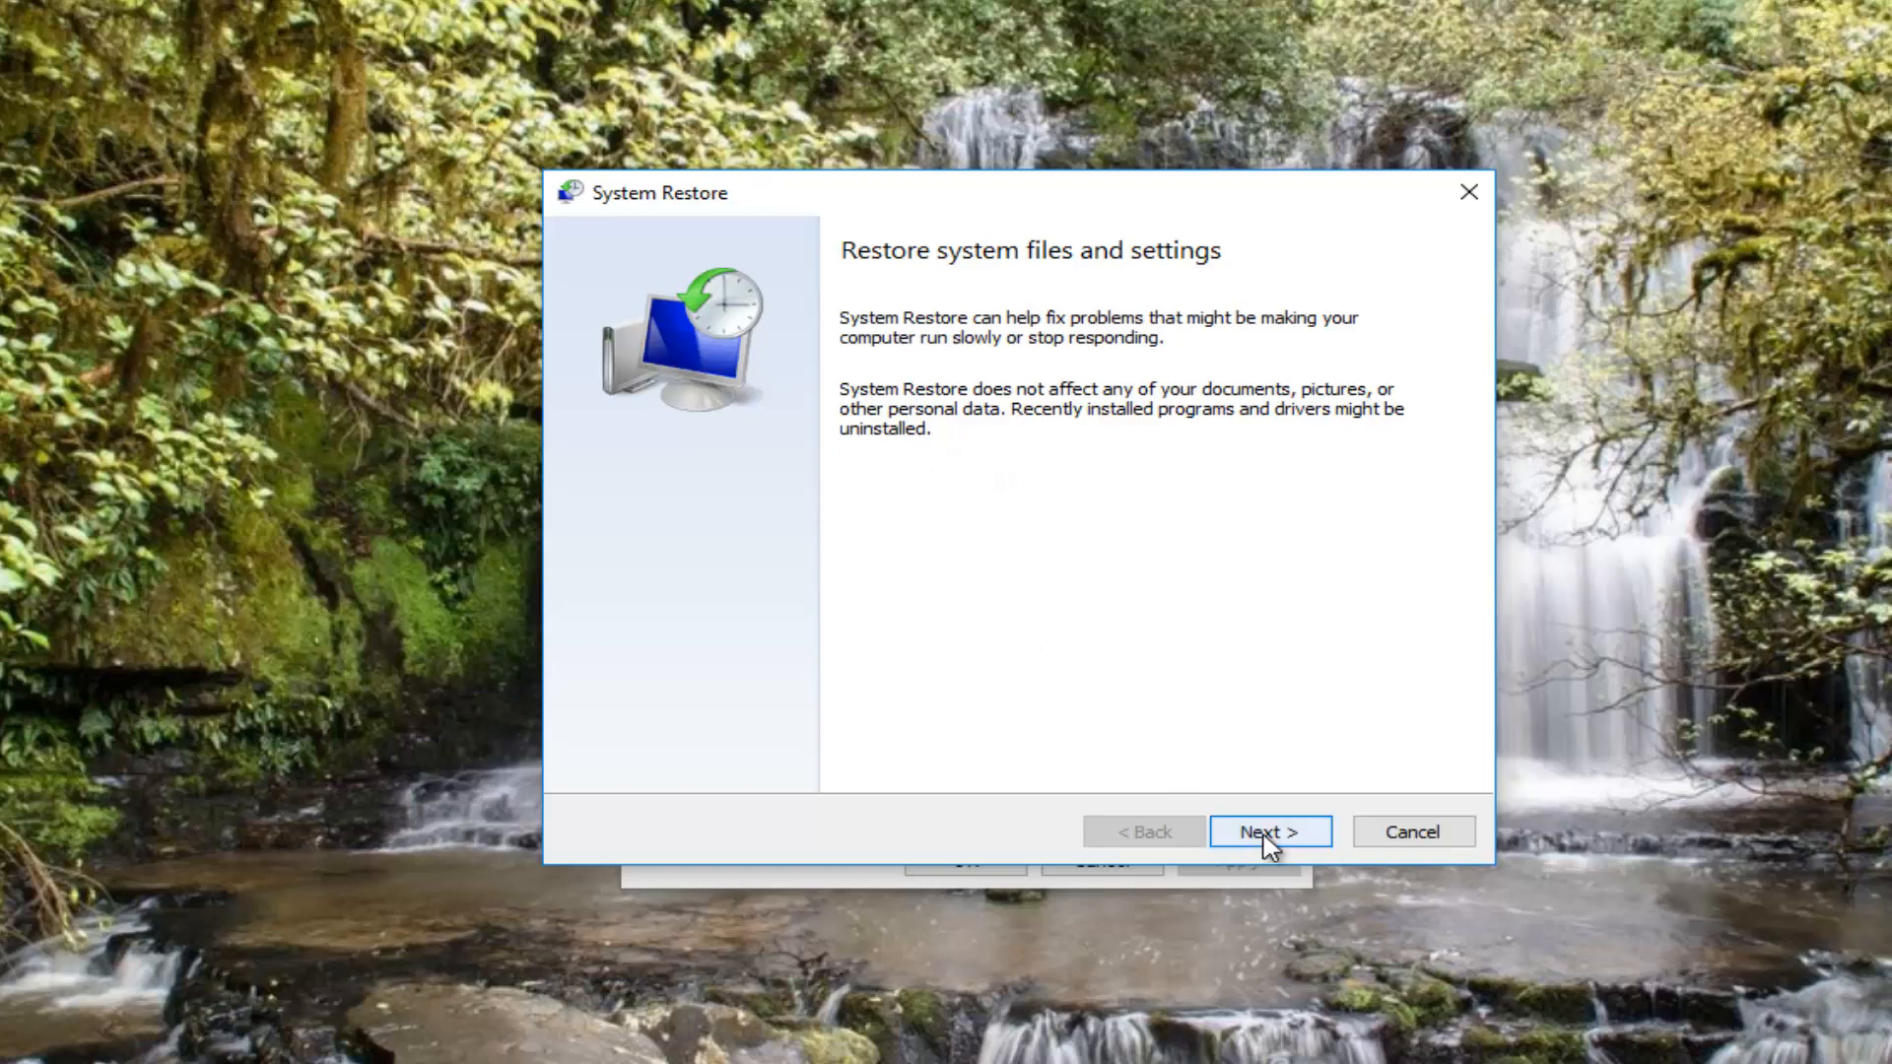
# Choose the Before Update restore point from 11/26/2017 5:21 PM and finish the wizard.
pyautogui.click(1267, 831)
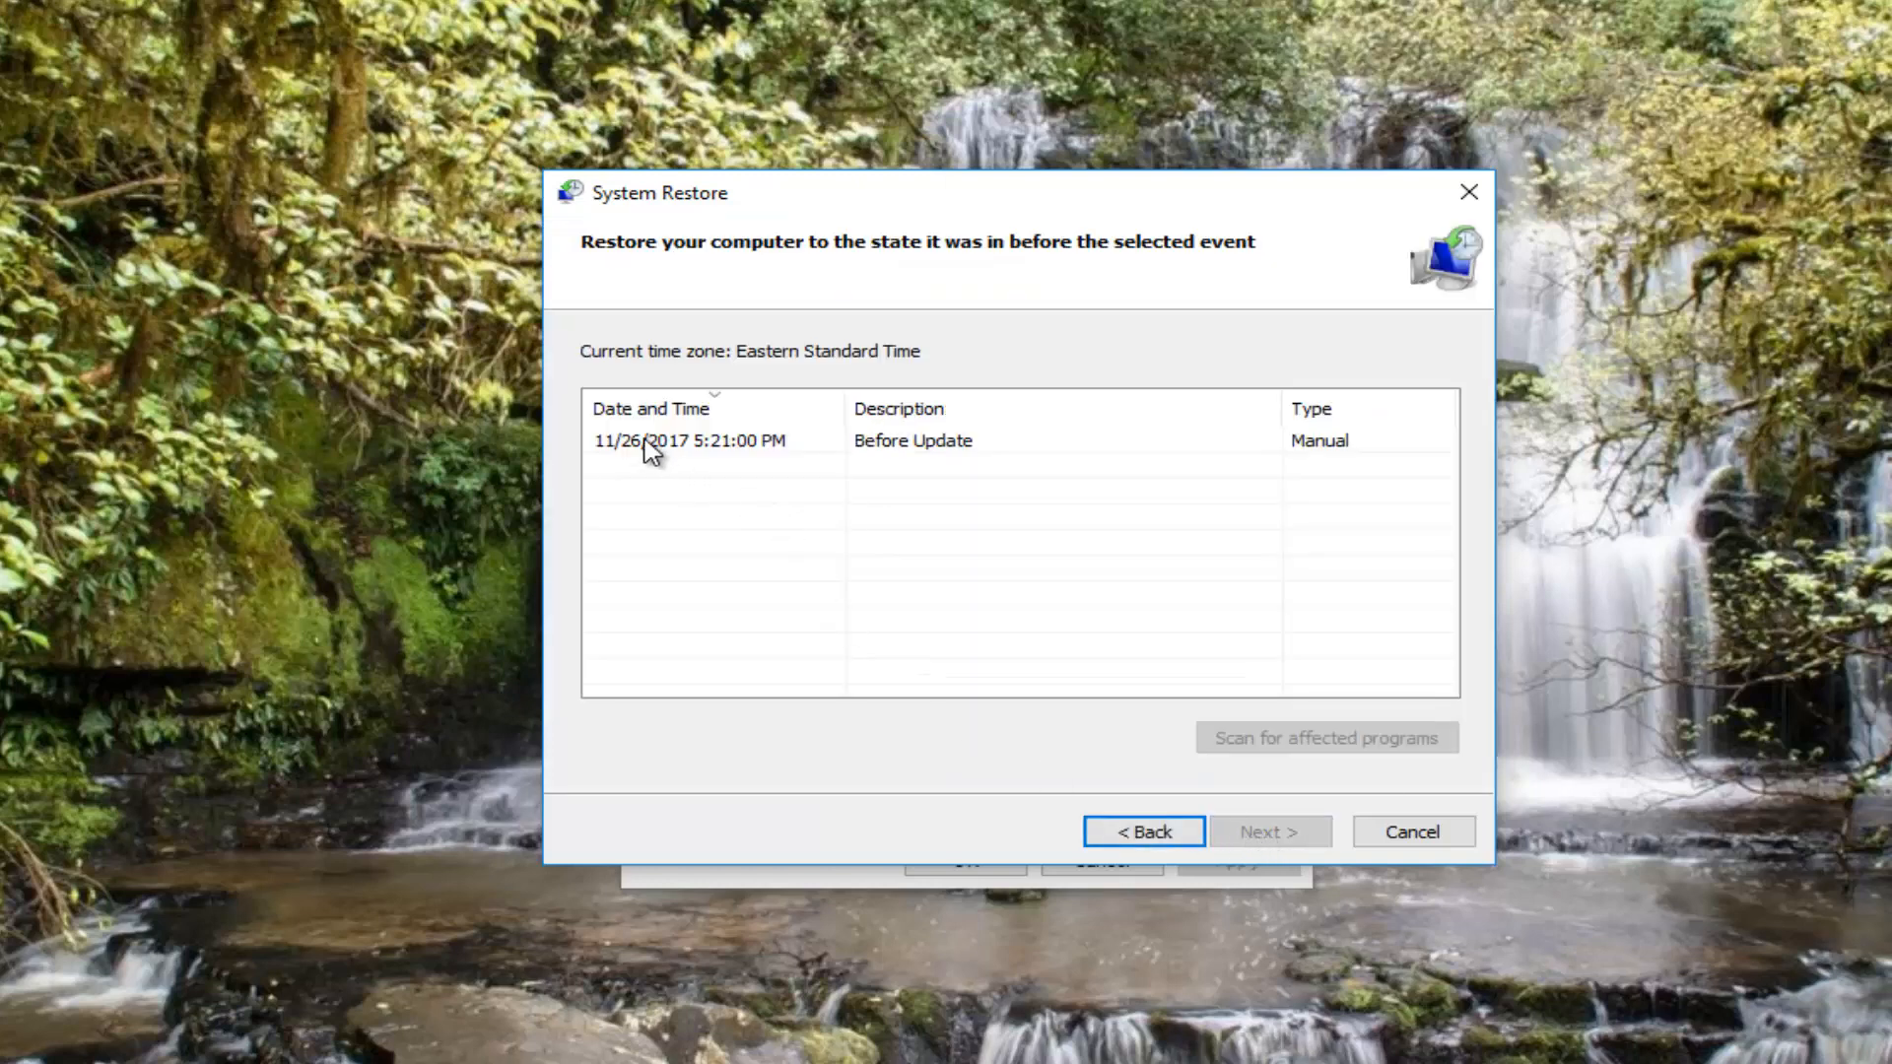
pyautogui.click(688, 440)
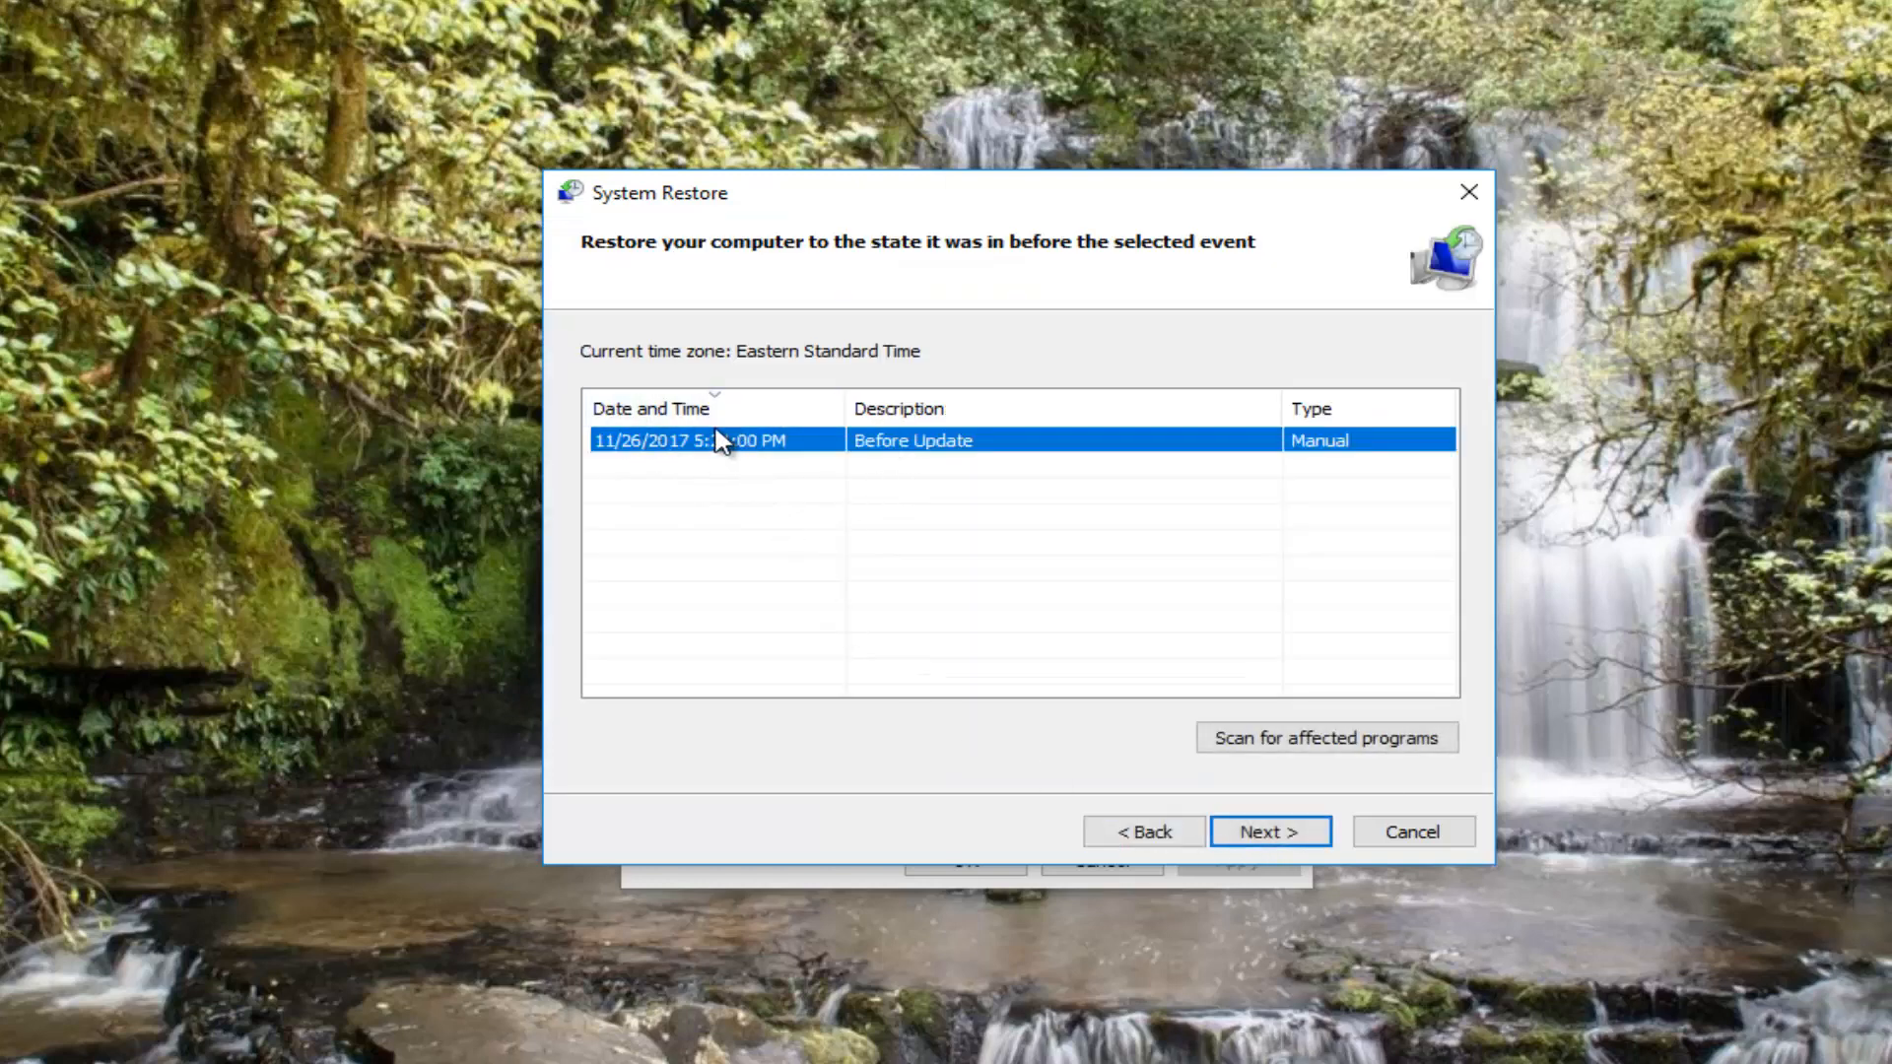
pyautogui.click(1268, 831)
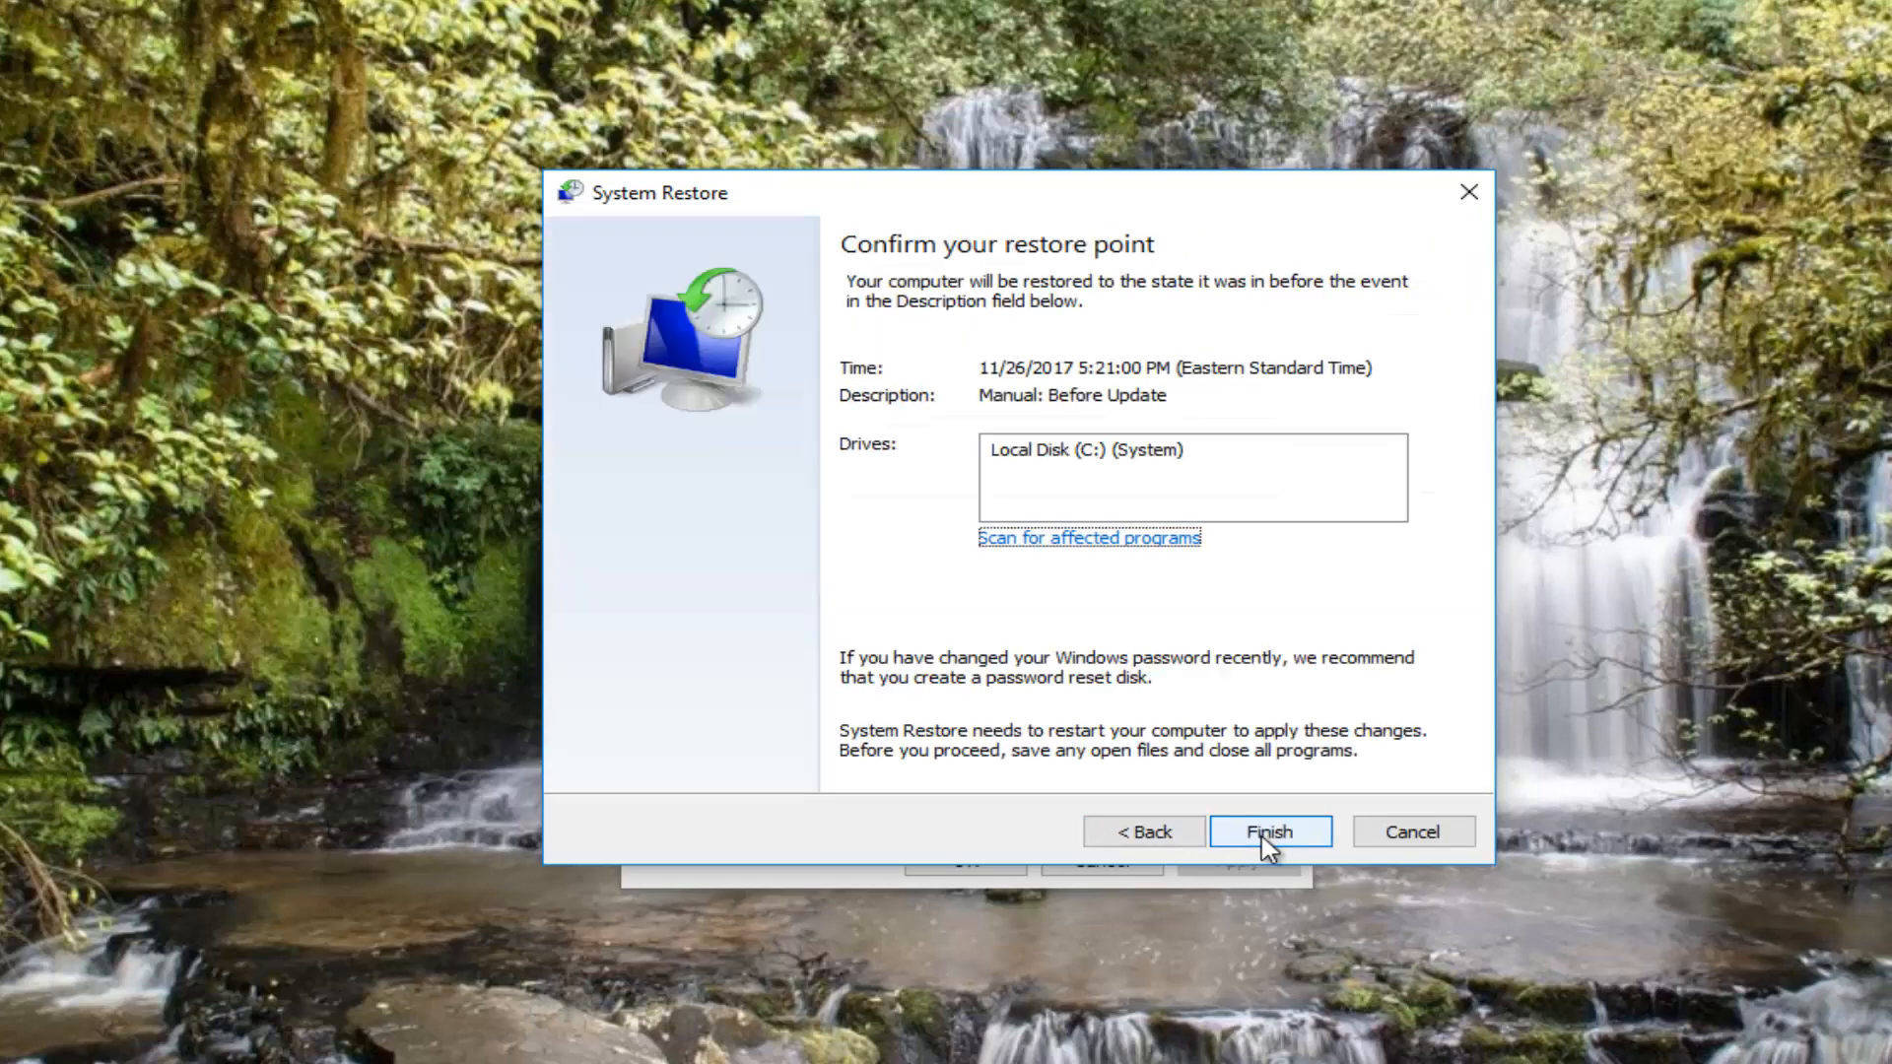
pyautogui.click(1269, 831)
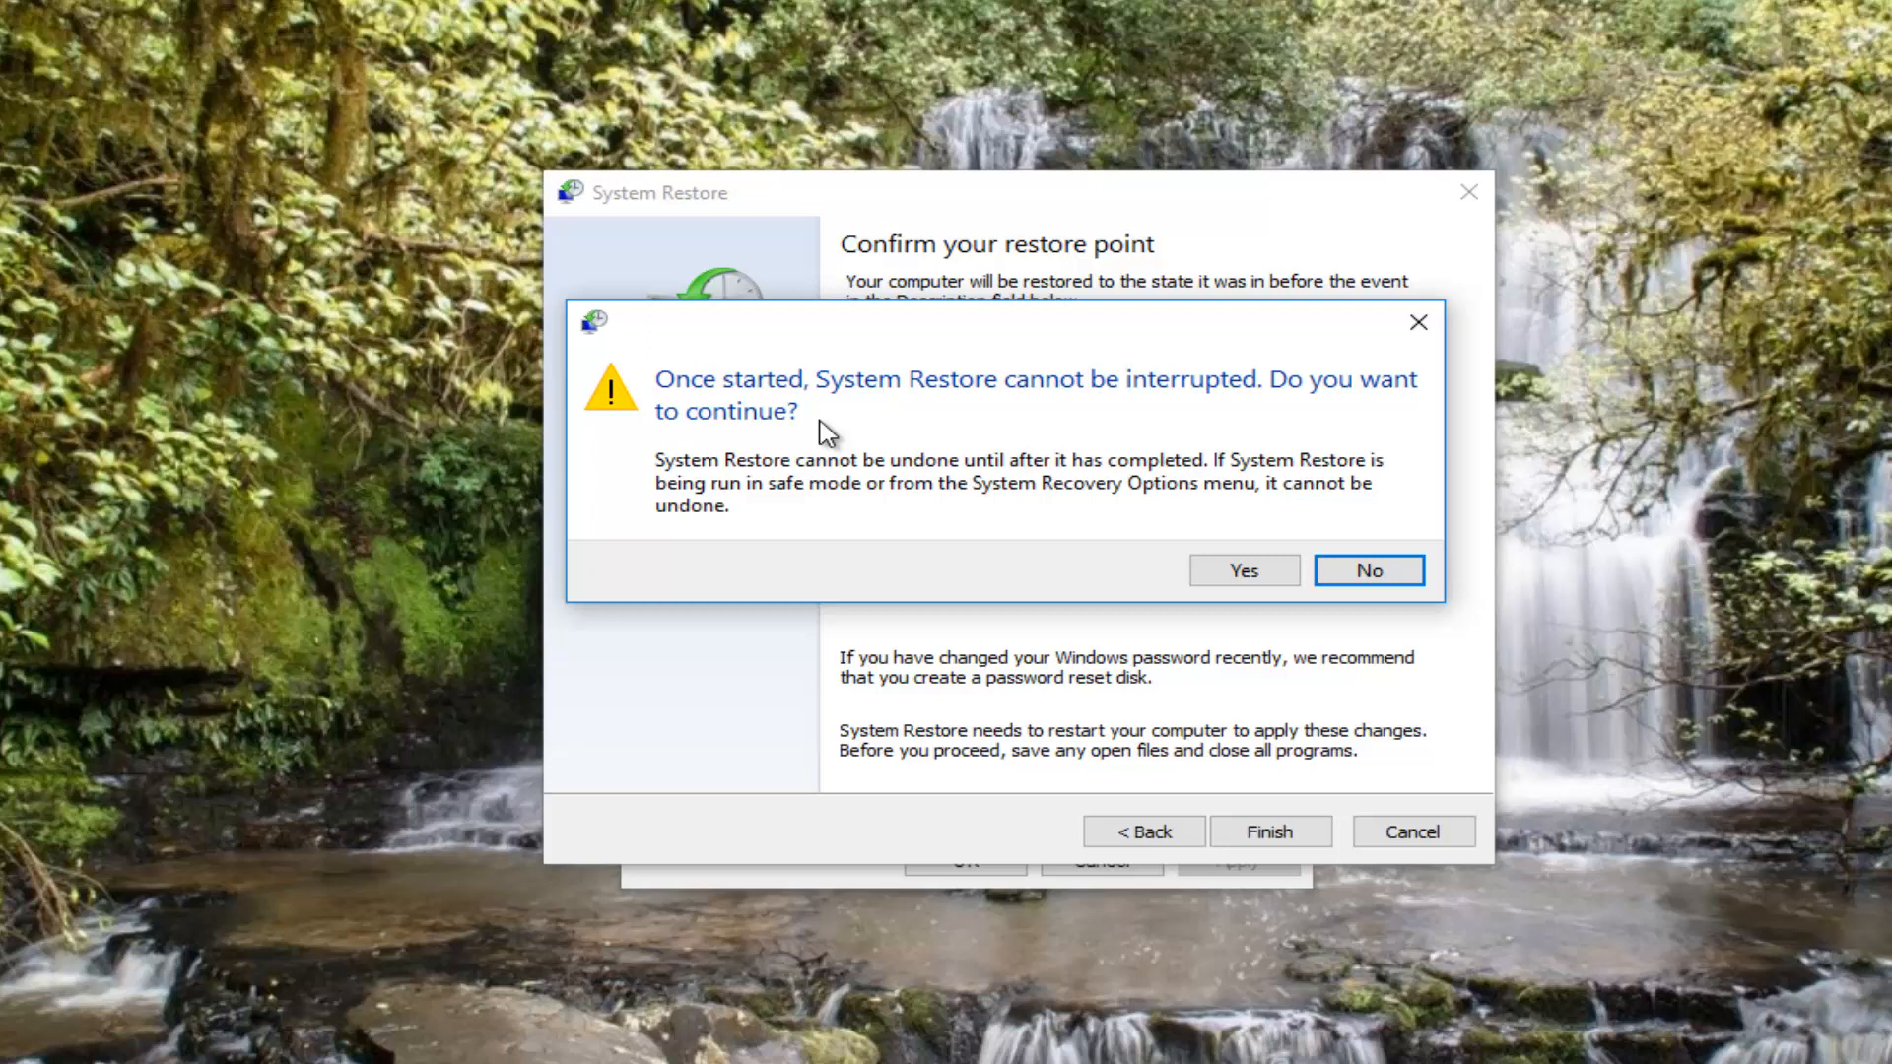
pyautogui.moveTo(802, 432)
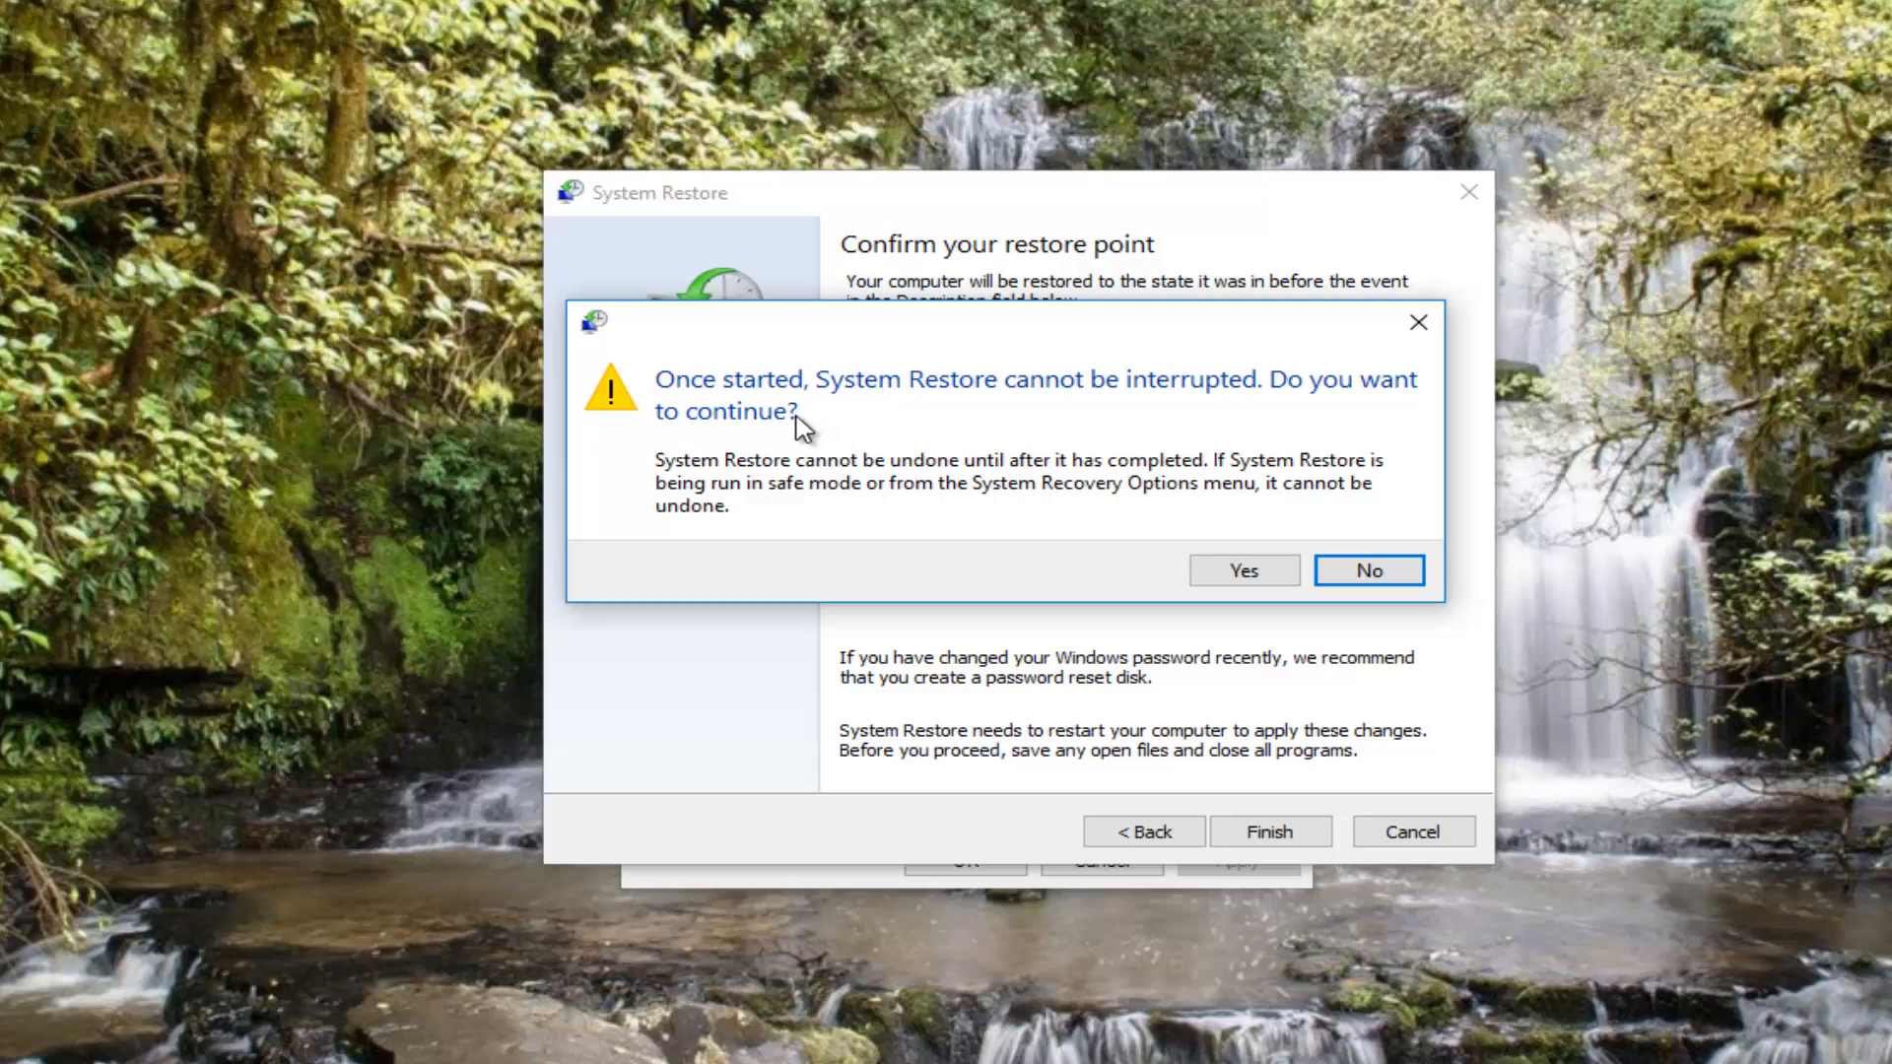
pyautogui.moveTo(749, 548)
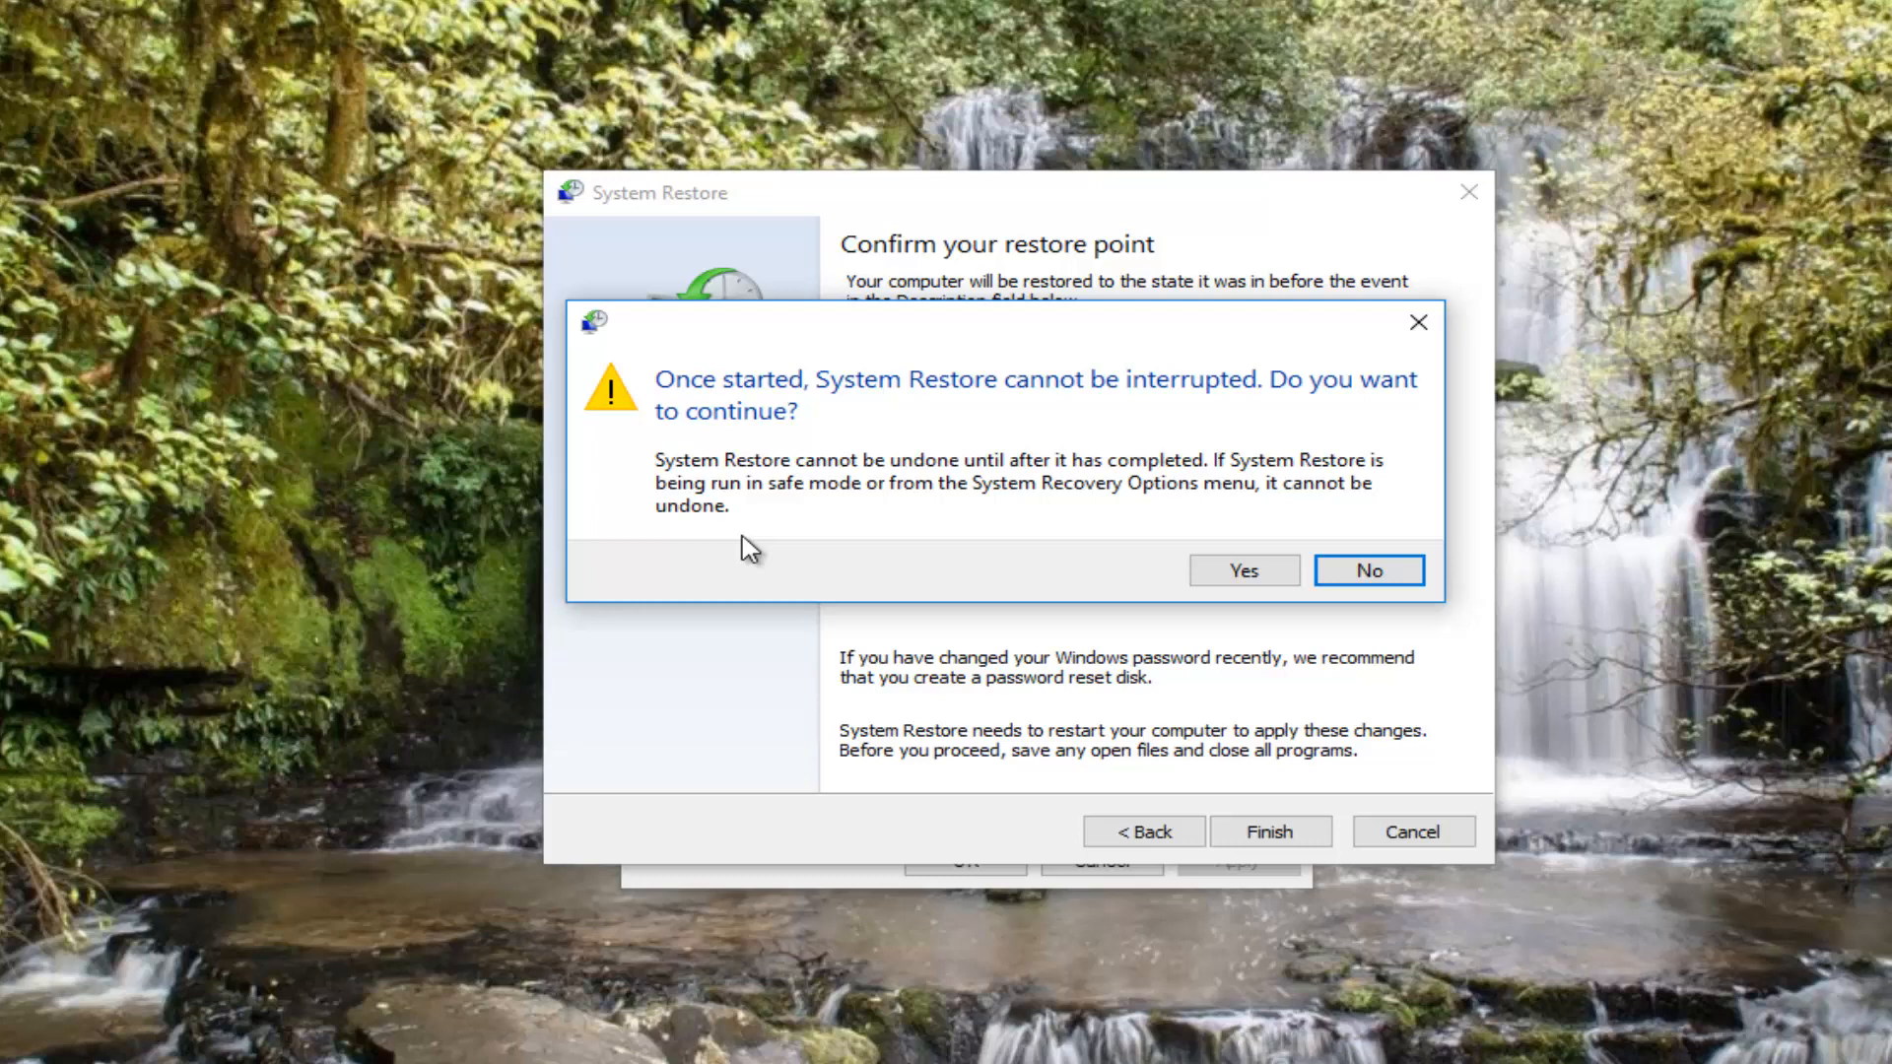
# Accept the warning to start the uninterruptible restore.
pyautogui.click(1244, 570)
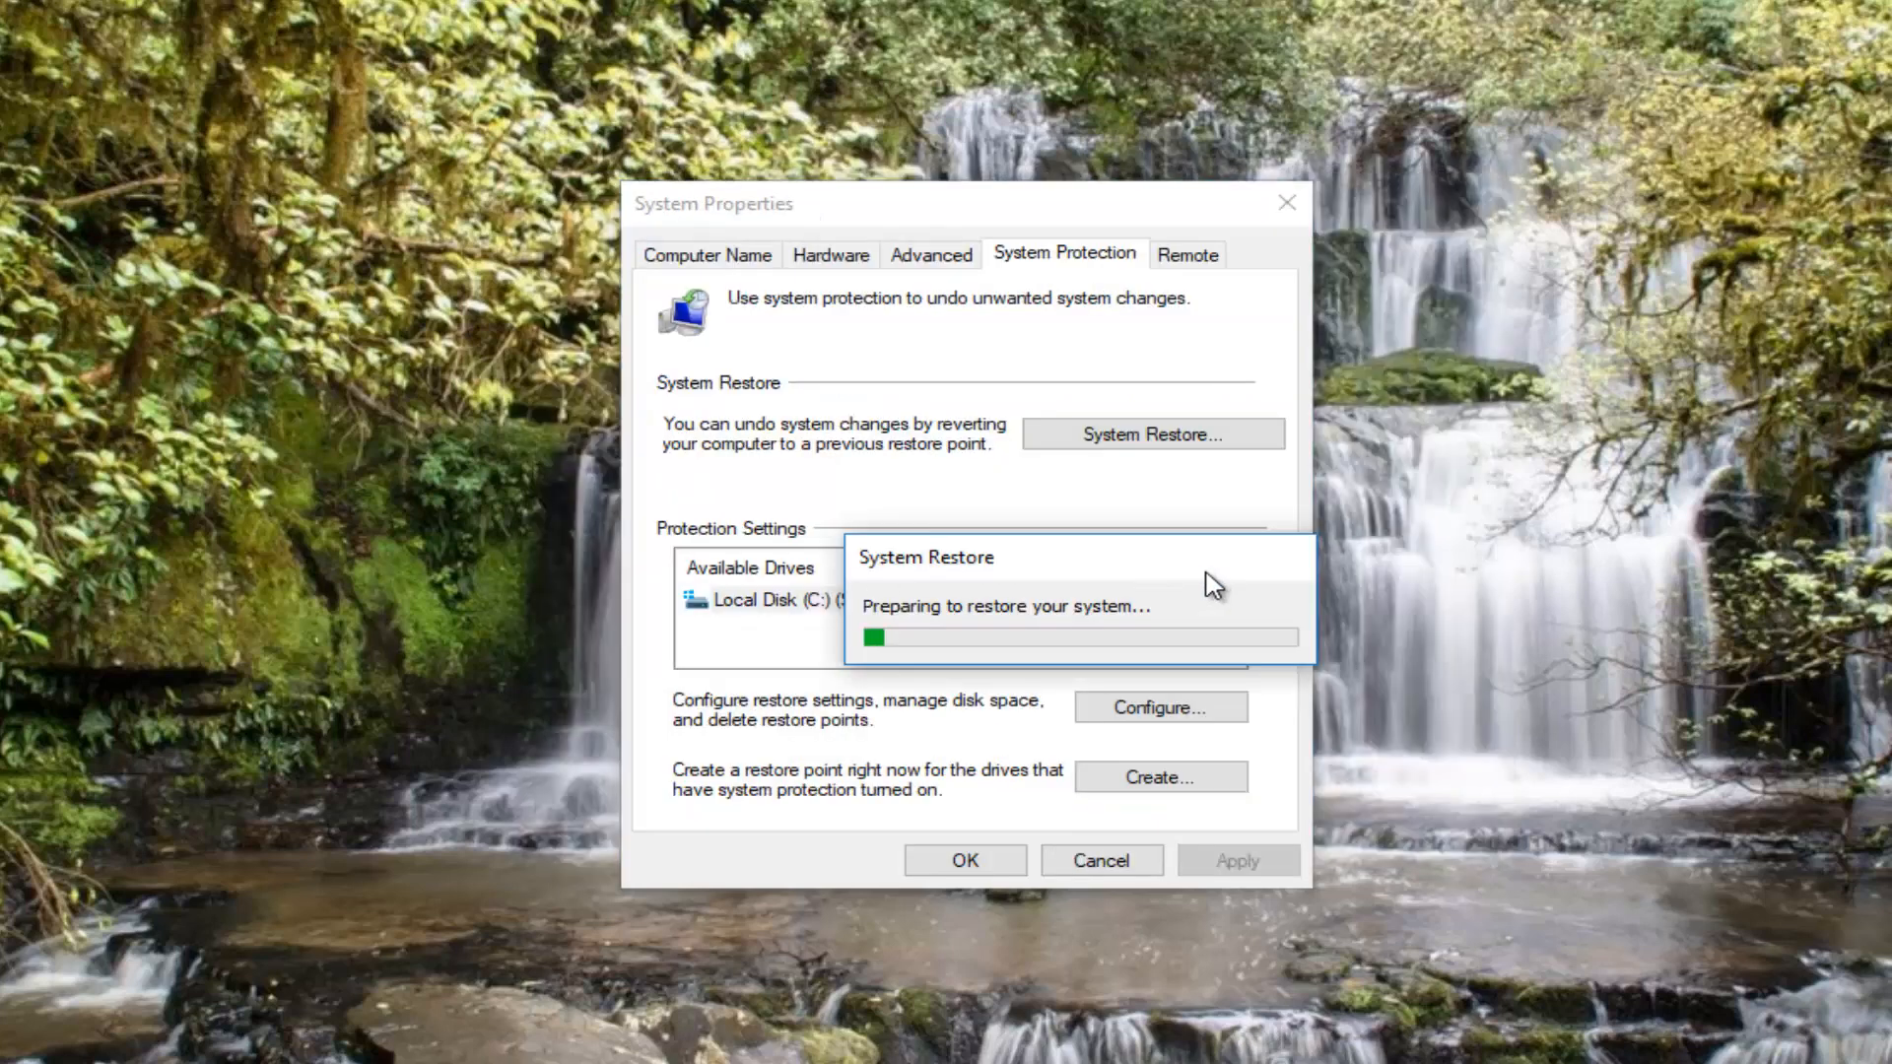